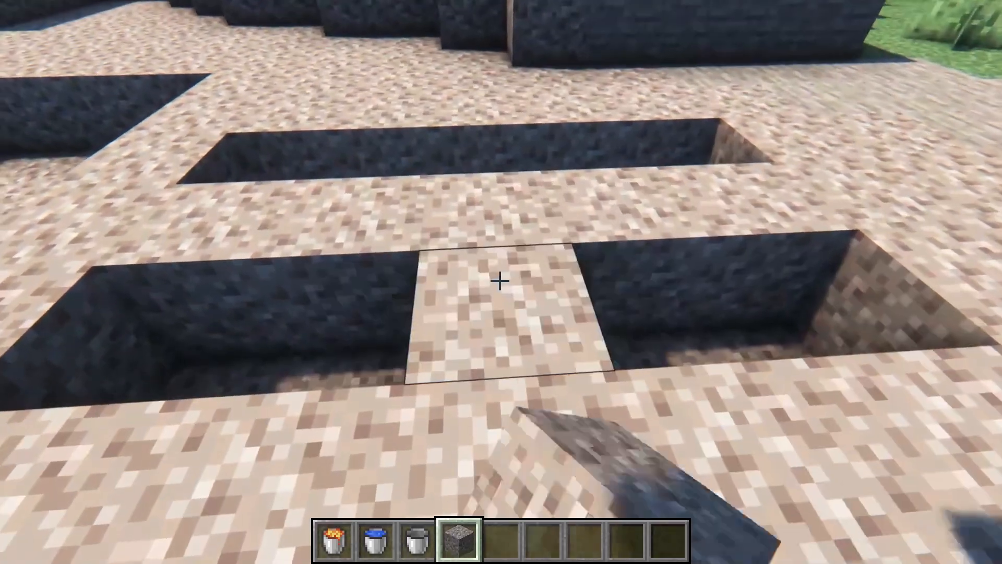
- View the CustomOreGen 1.3.38 resource page on SpigotMC before returning to the server panel
key(2)
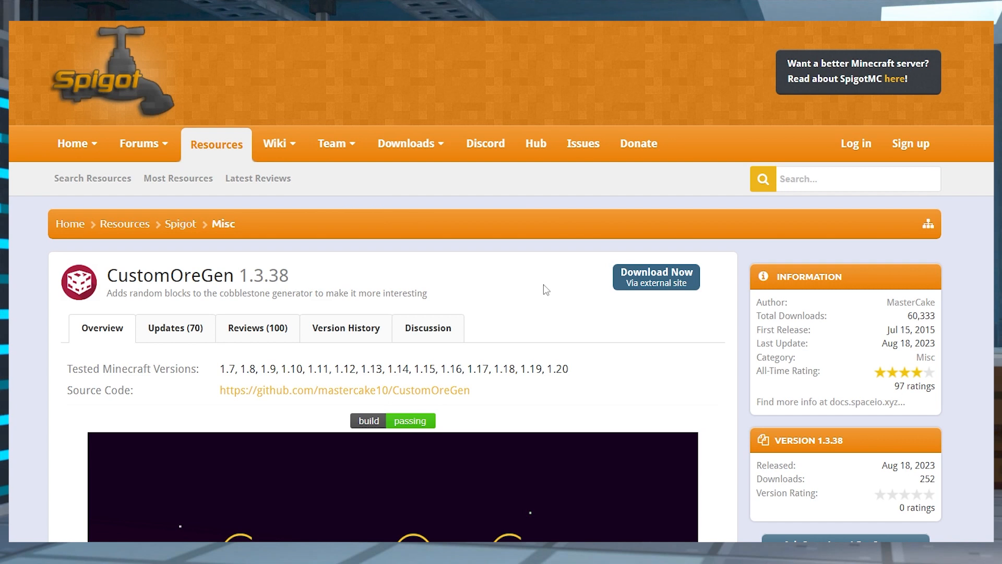
mouse_move(655, 276)
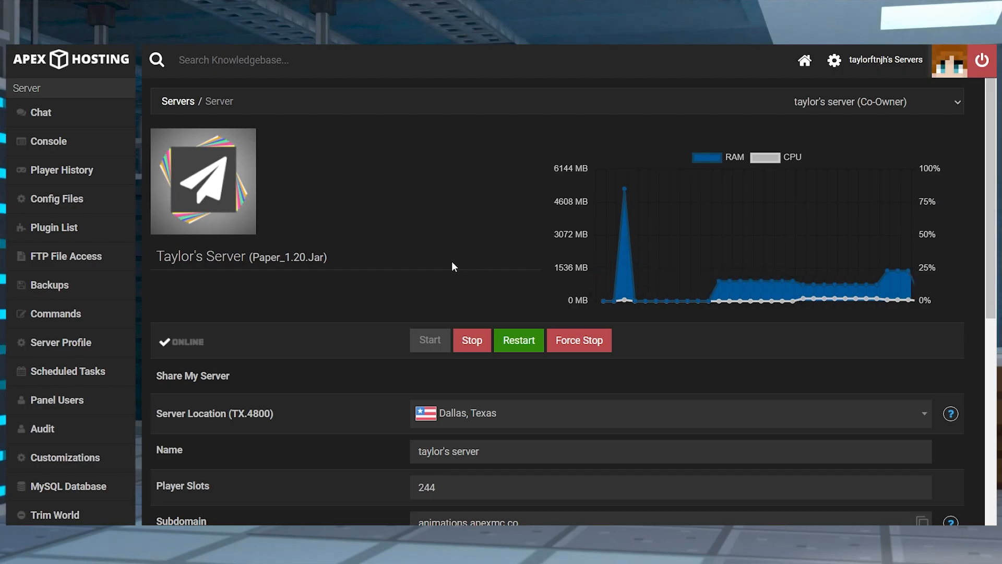
- Stop Taylor's Paper 1.20 server and head to FTP File Access to upload into plugins
double_click(287, 257)
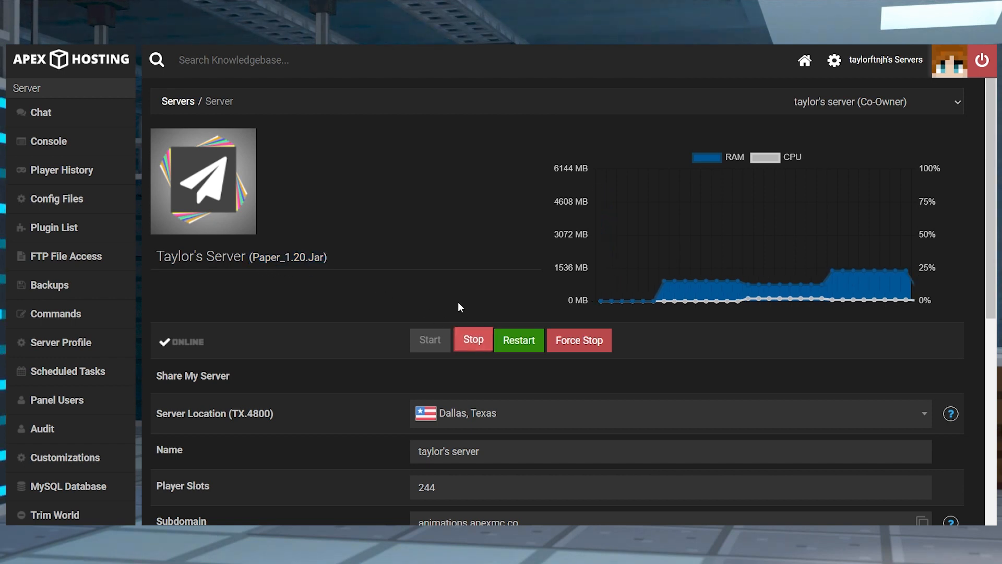
click(473, 340)
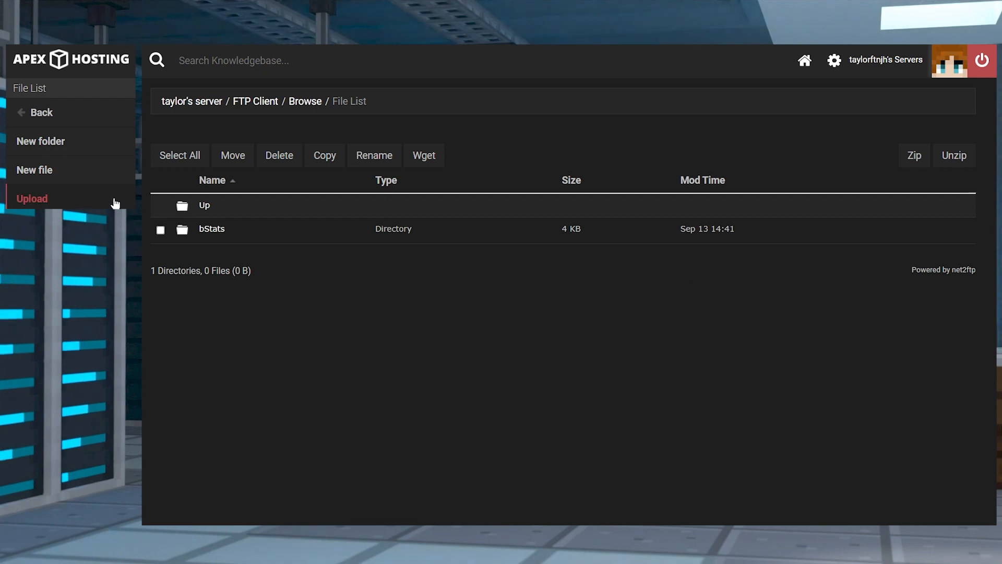
click(31, 198)
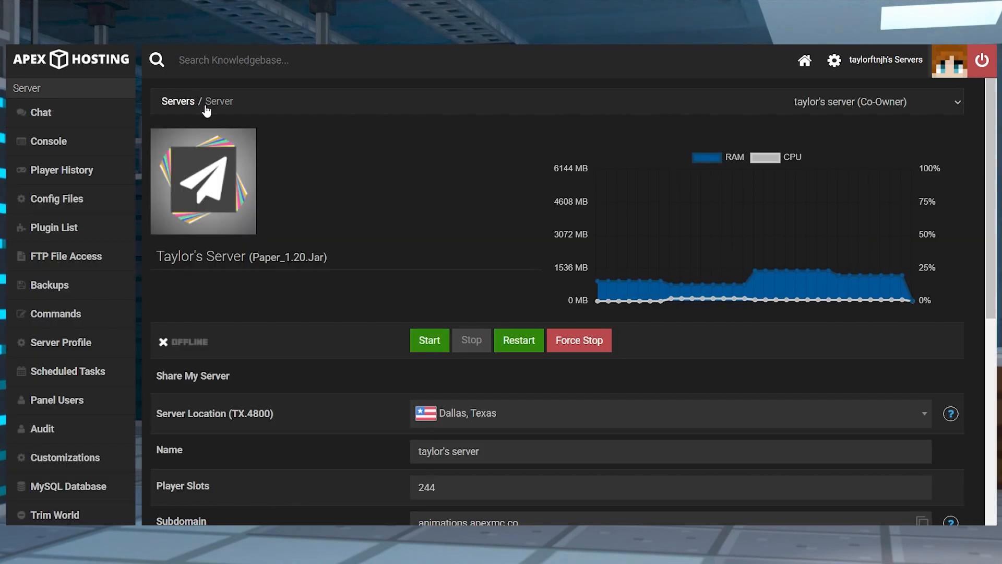
mouse_move(519, 339)
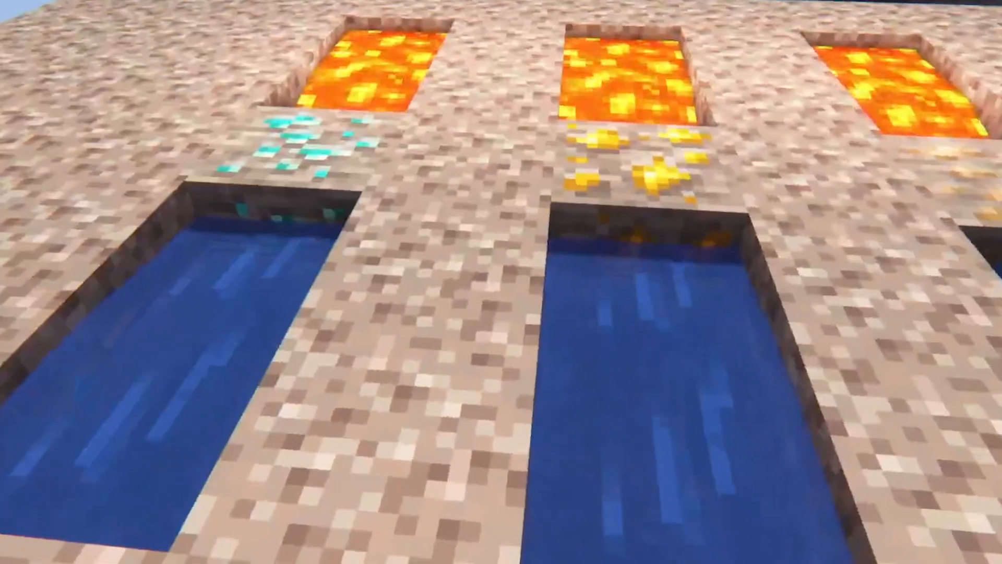
mouse_move(501, 281)
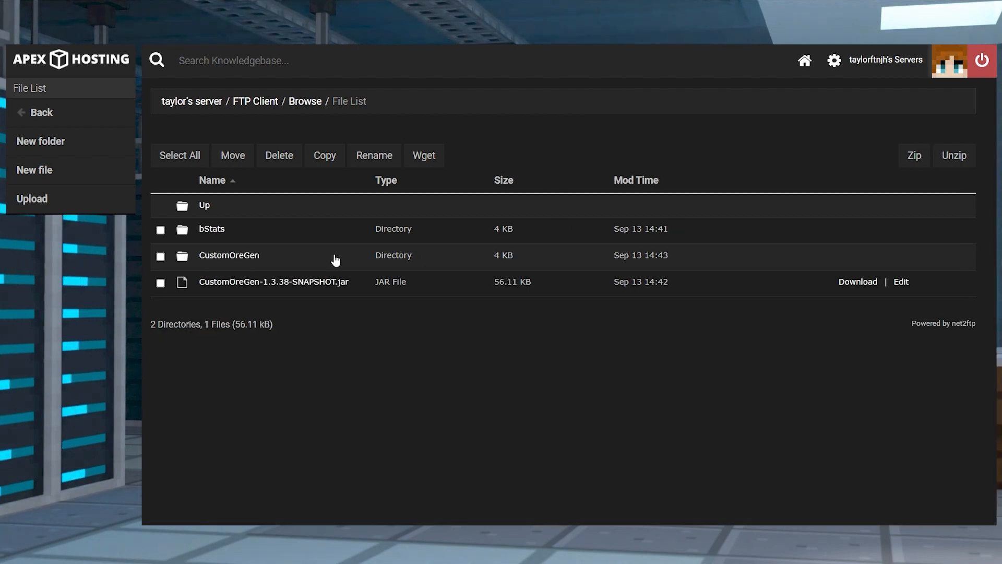
- Edit config.yml inside the CustomOreGen folder from the FTP file list
click(229, 255)
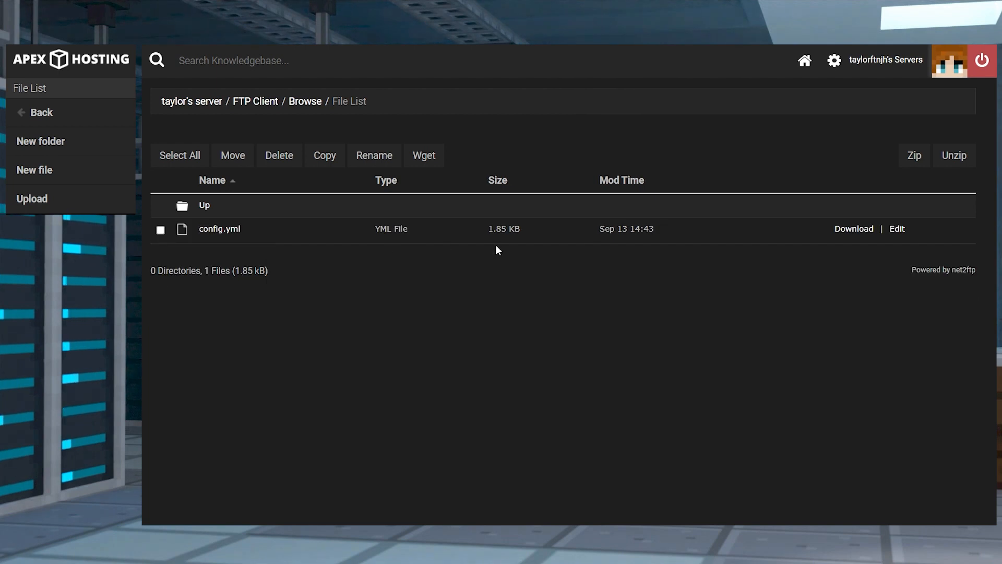
mouse_move(895, 228)
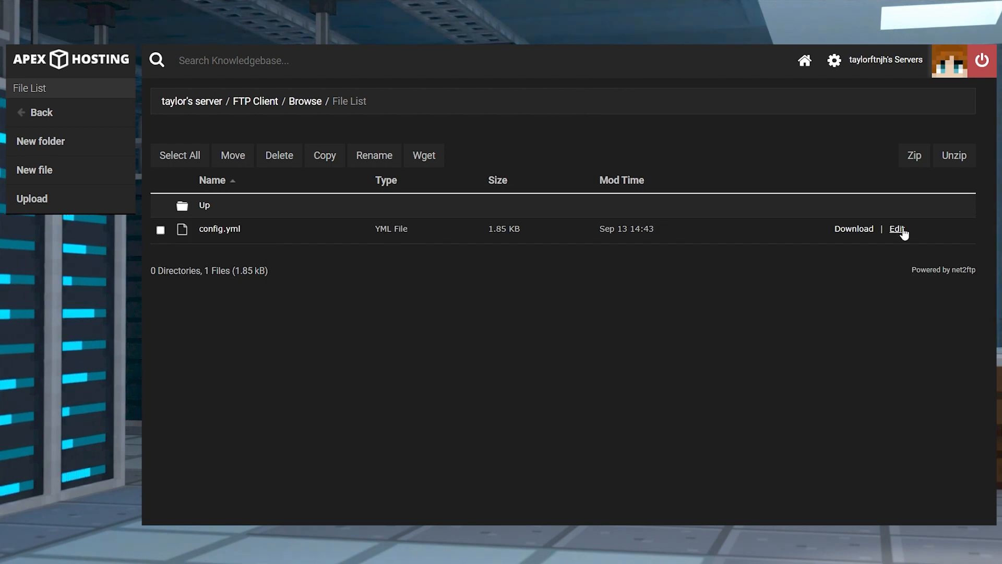
click(896, 229)
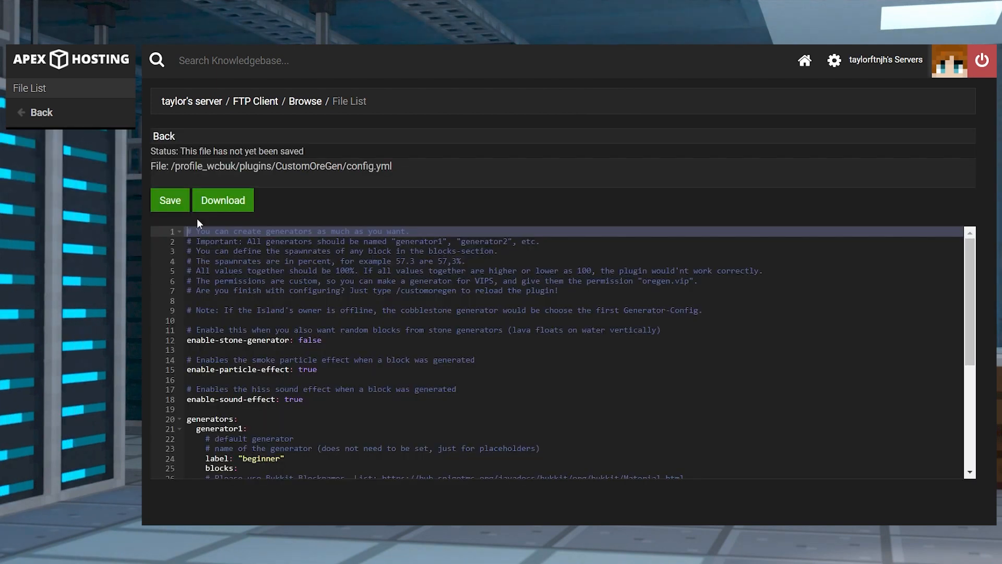
click(170, 201)
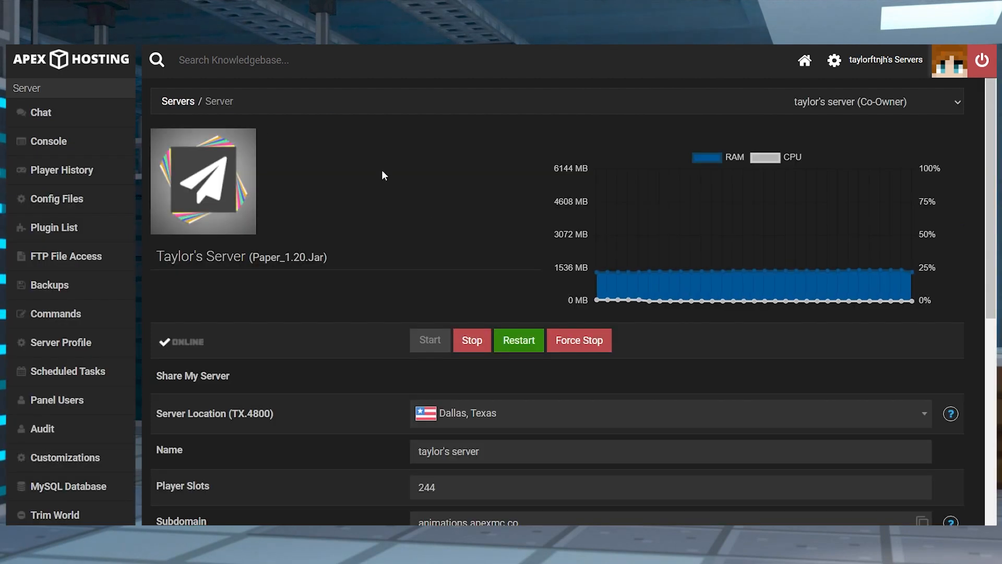
mouse_move(521, 339)
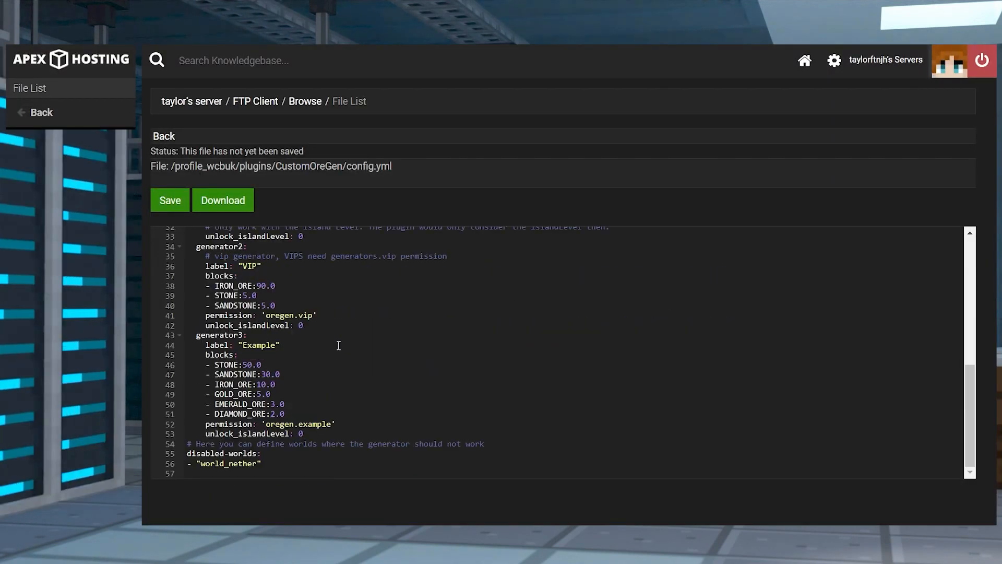
- Review the generators section of config.yml with its ore spawn rates
double_click(288, 315)
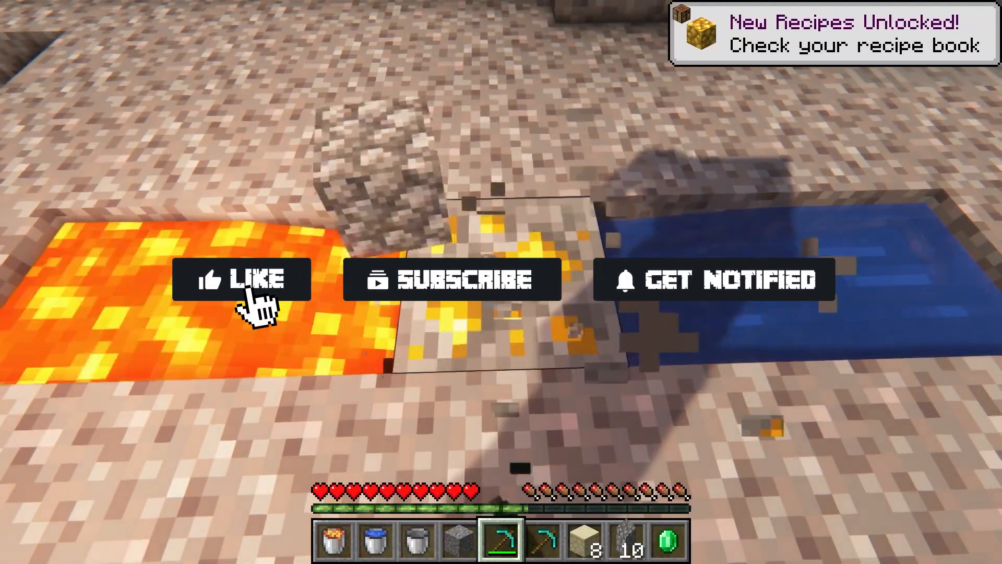
- Mine the gold ore block generated between lava and water with the pickaxe
click(241, 280)
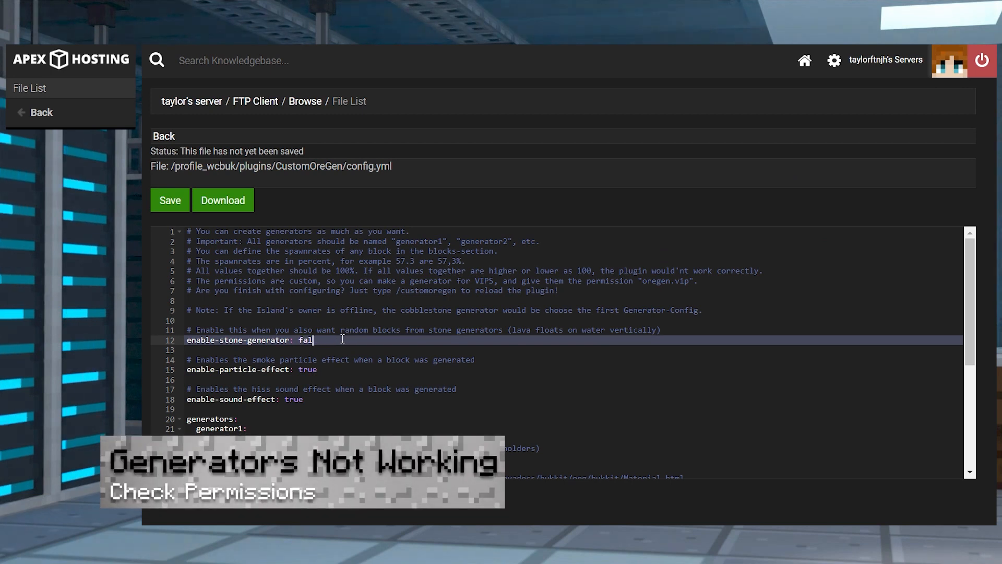
- Set enable-stone-generator to true and enter the op command for the player in Console
text(true)
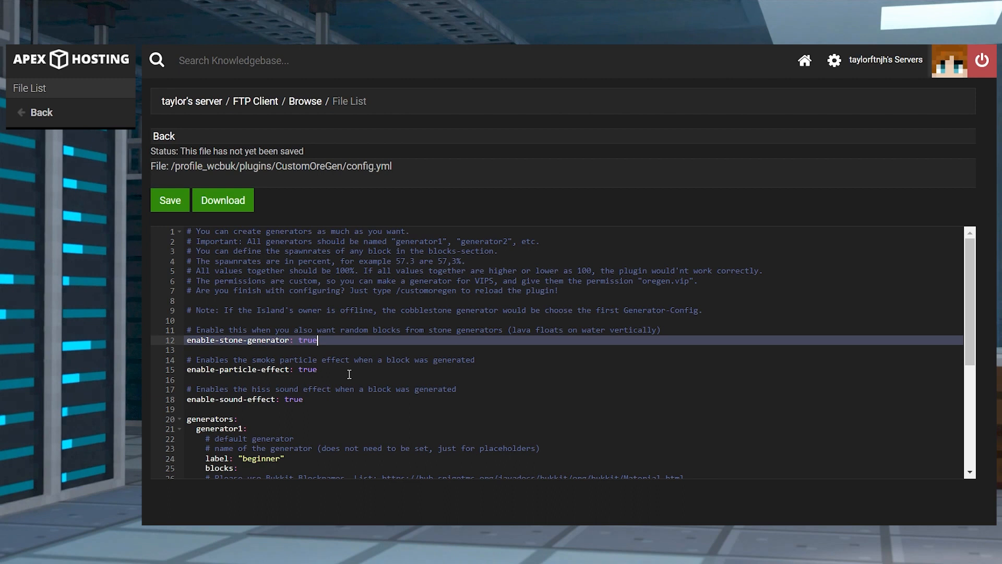
scroll(down, 3)
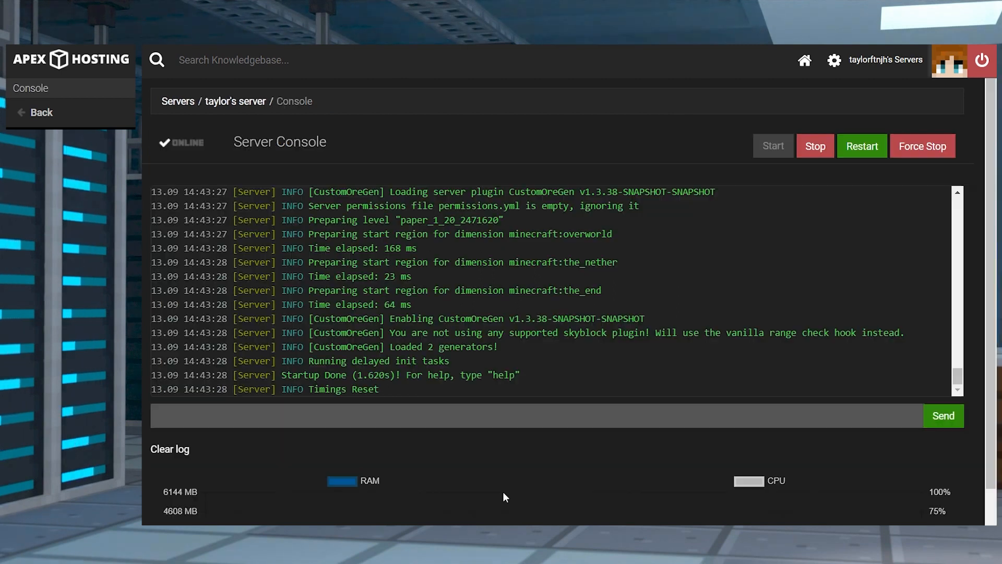
text(op tayl)
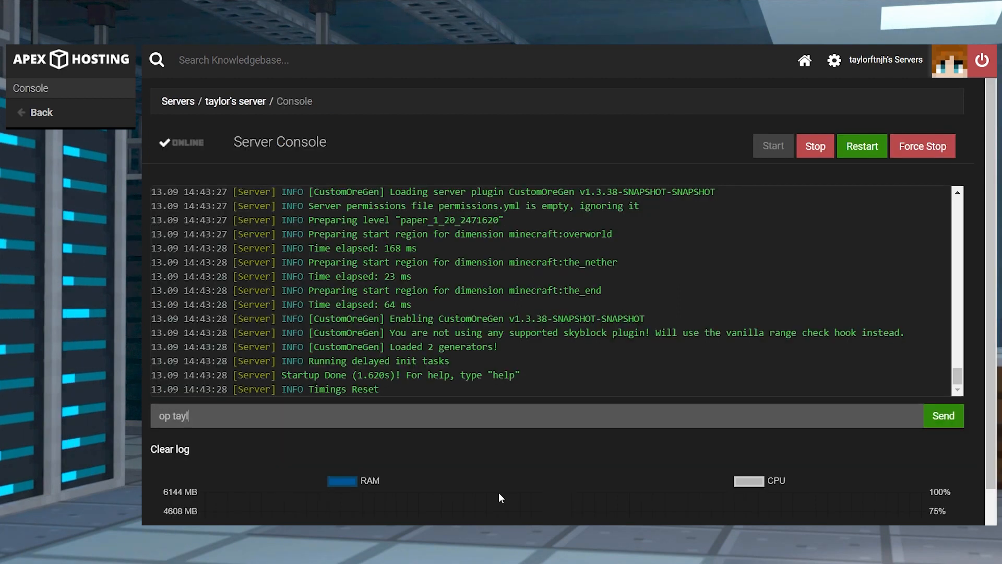
text(orftnjh)
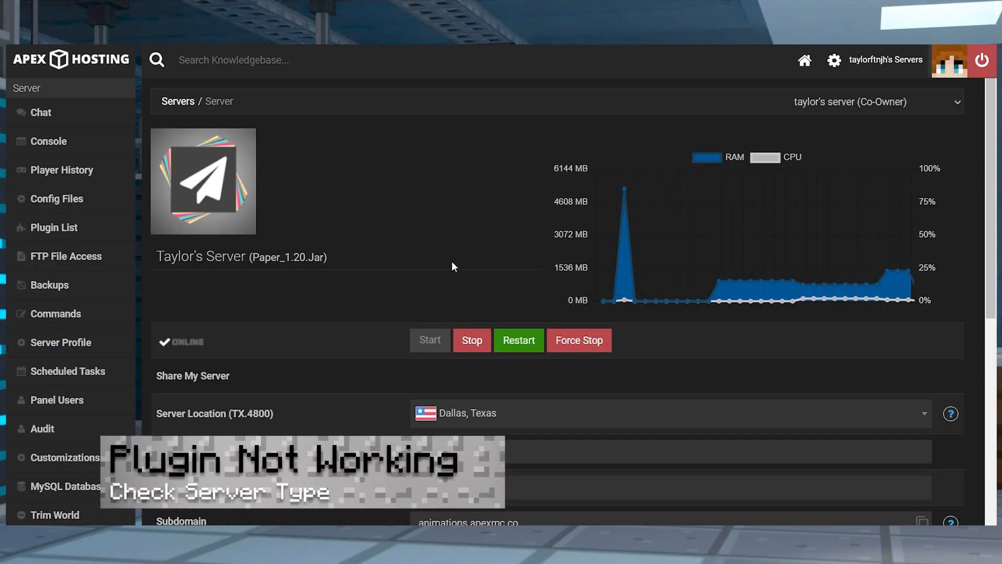
- Confirm the server runs Paper 1.20 and reach the plugins upload page for the CustomOreGen jar
double_click(288, 257)
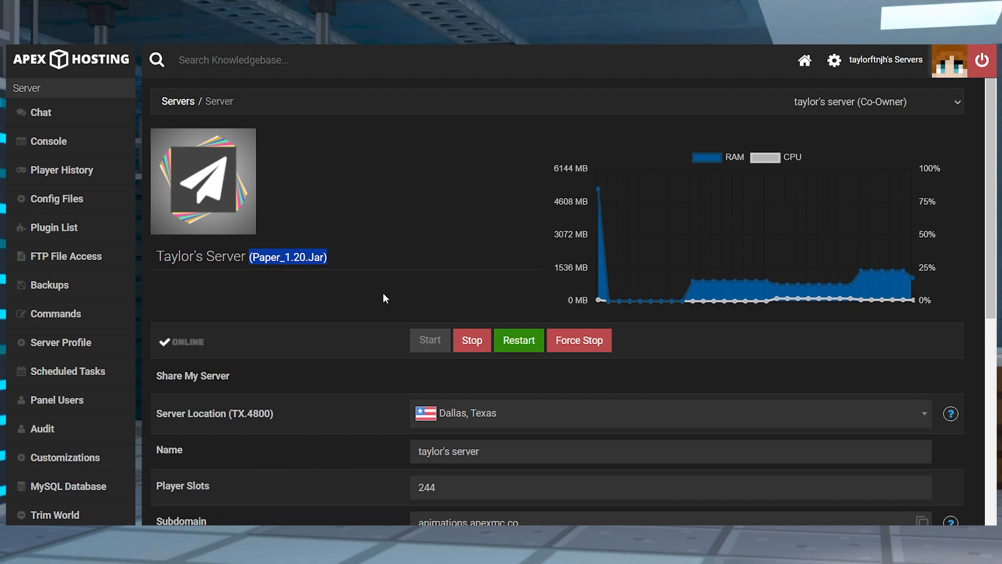
click(65, 256)
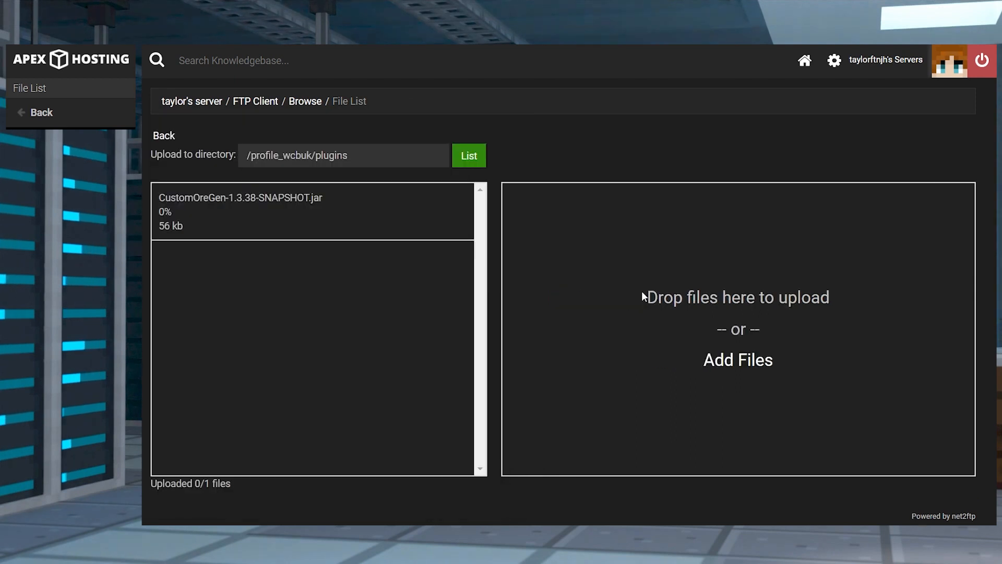
mouse_move(237, 494)
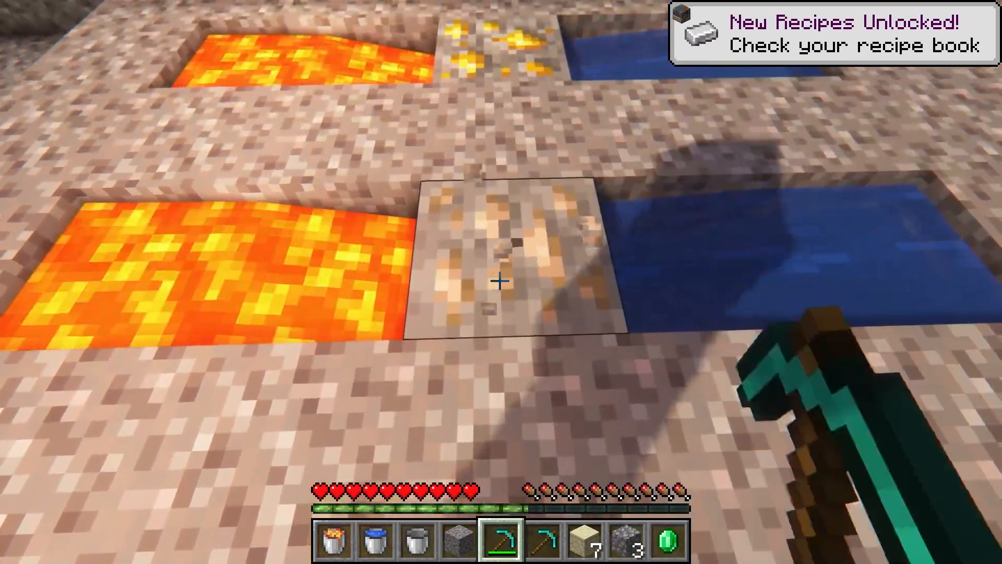
- Mine the iron ore block generated between lava and water with the diamond pickaxe
click(501, 281)
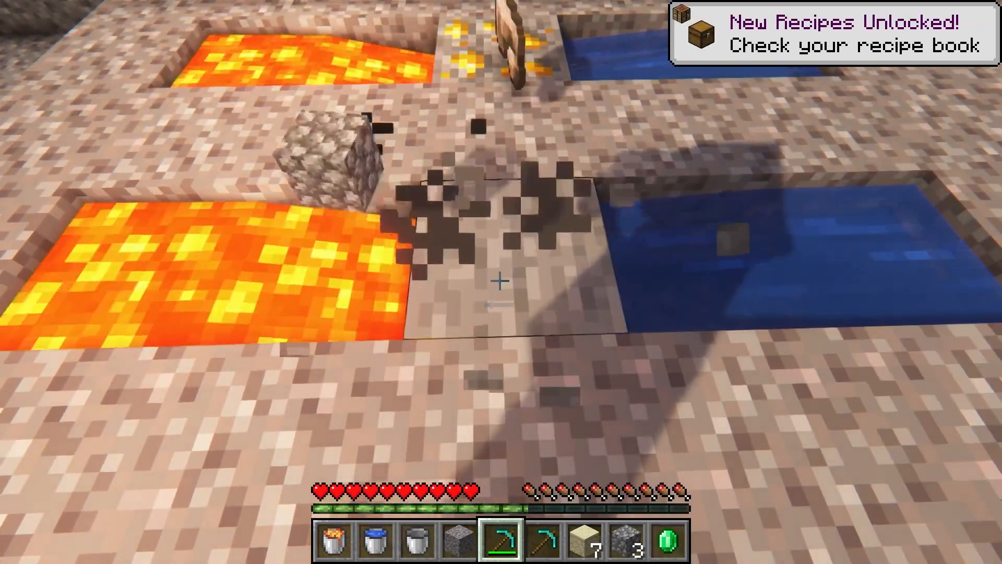